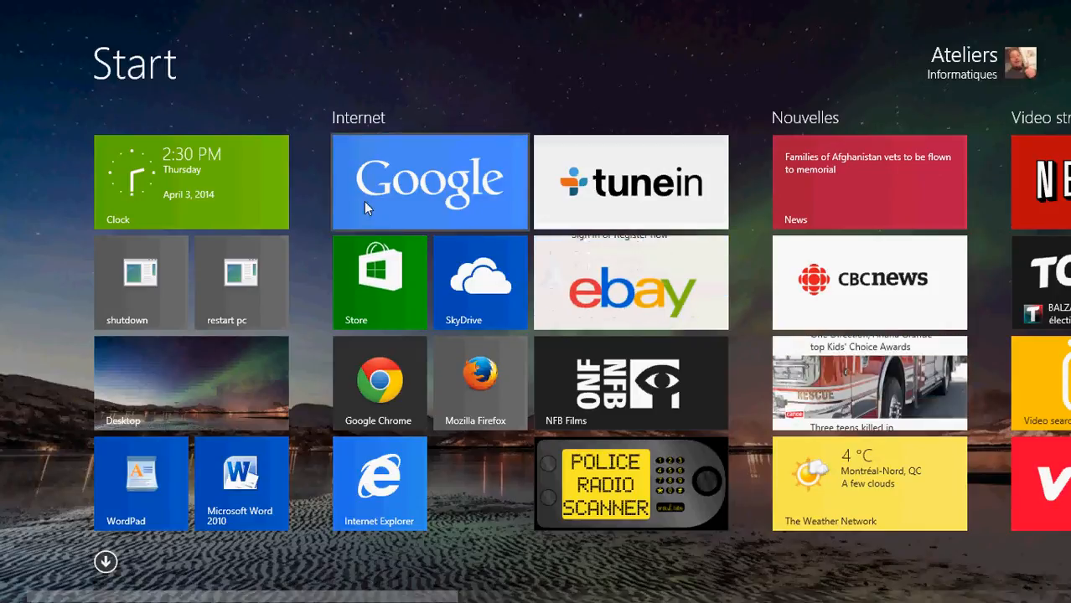
# Step: Search the Store for 'robo', open RoboForm's page to confirm installation, return to Start
pyautogui.click(379, 282)
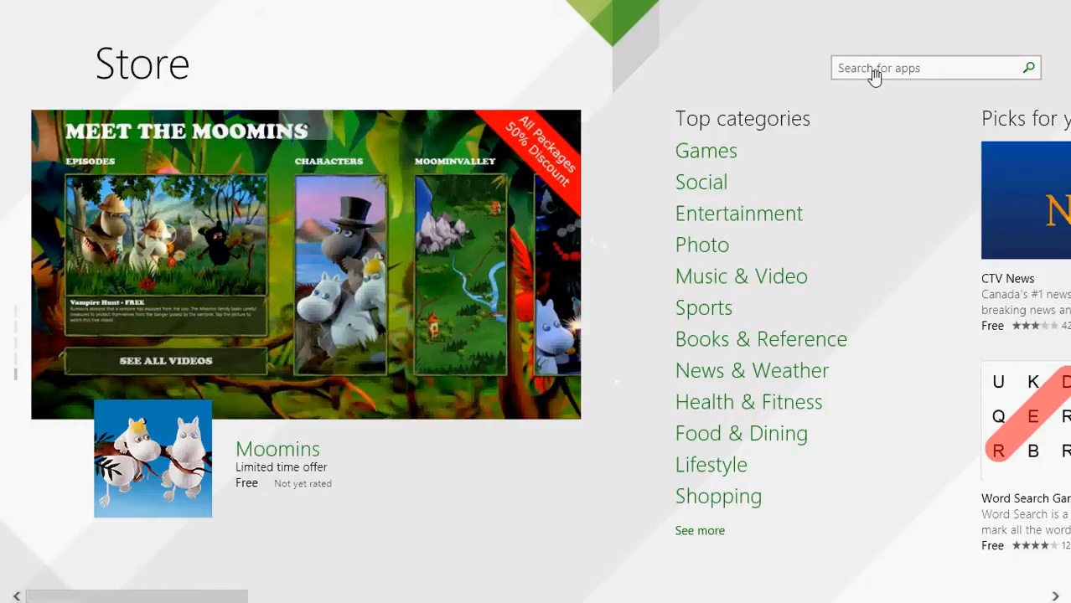
pyautogui.write('roboform')
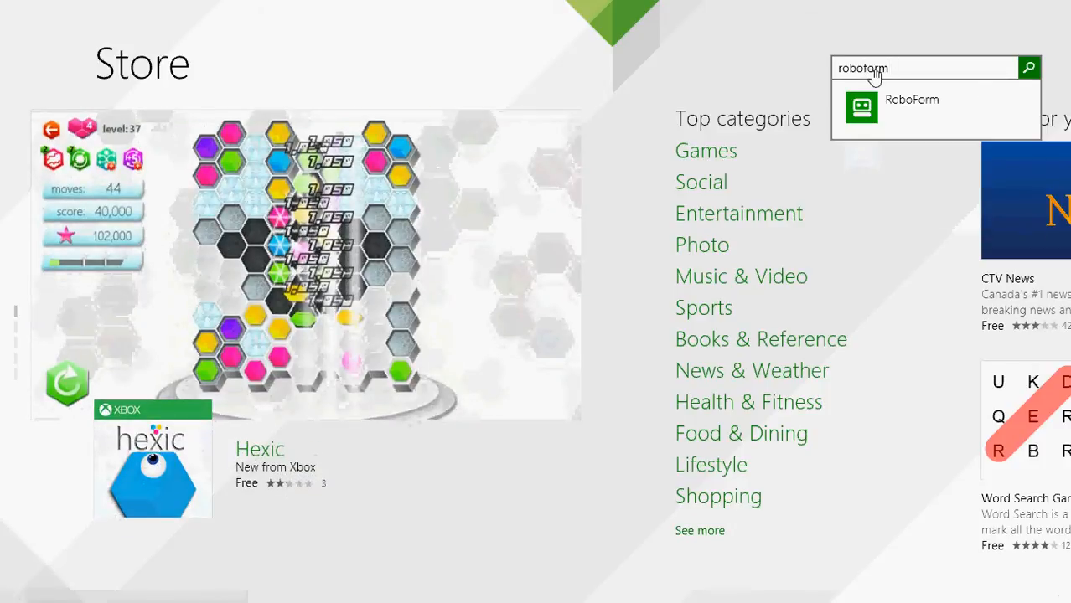
pyautogui.click(911, 106)
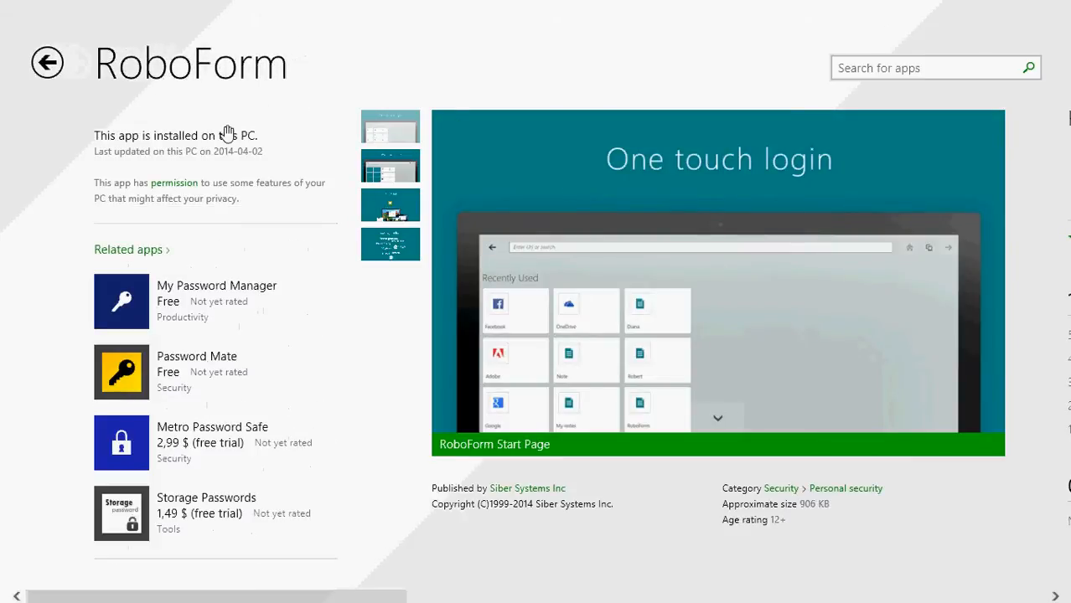
pyautogui.click(47, 62)
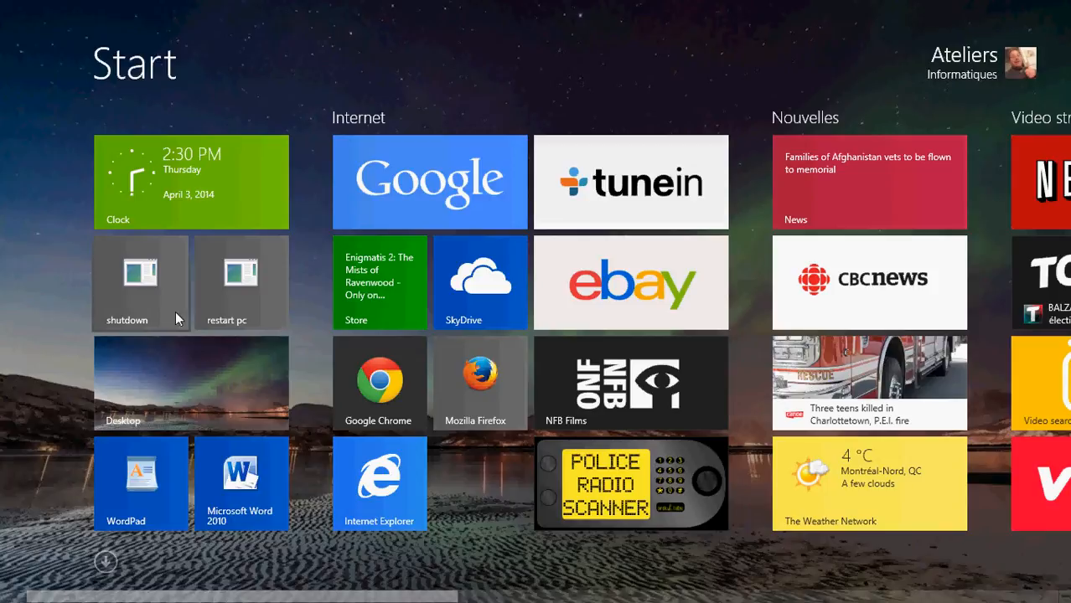
# Step: Launch RoboForm from its Start screen tile to reach the Recently Used page
pyautogui.click(106, 562)
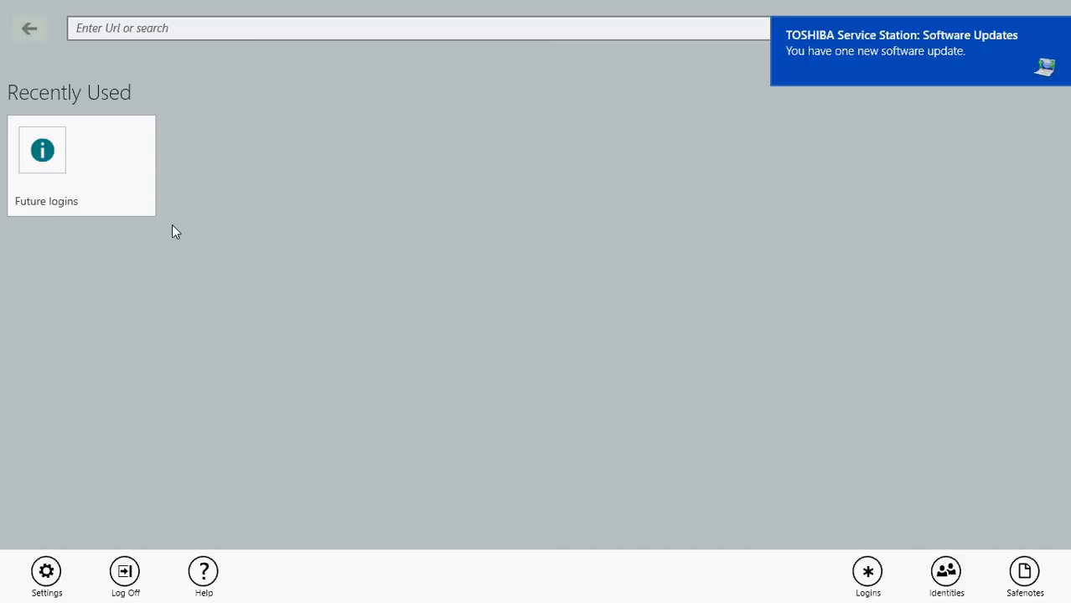
pyautogui.moveTo(557, 143)
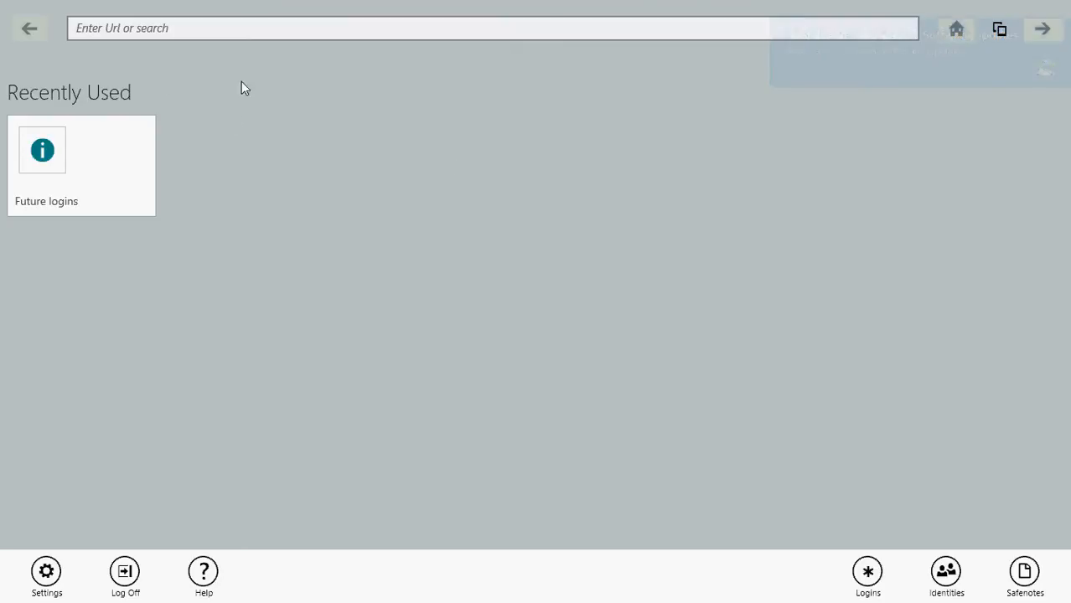
pyautogui.moveTo(425, 194)
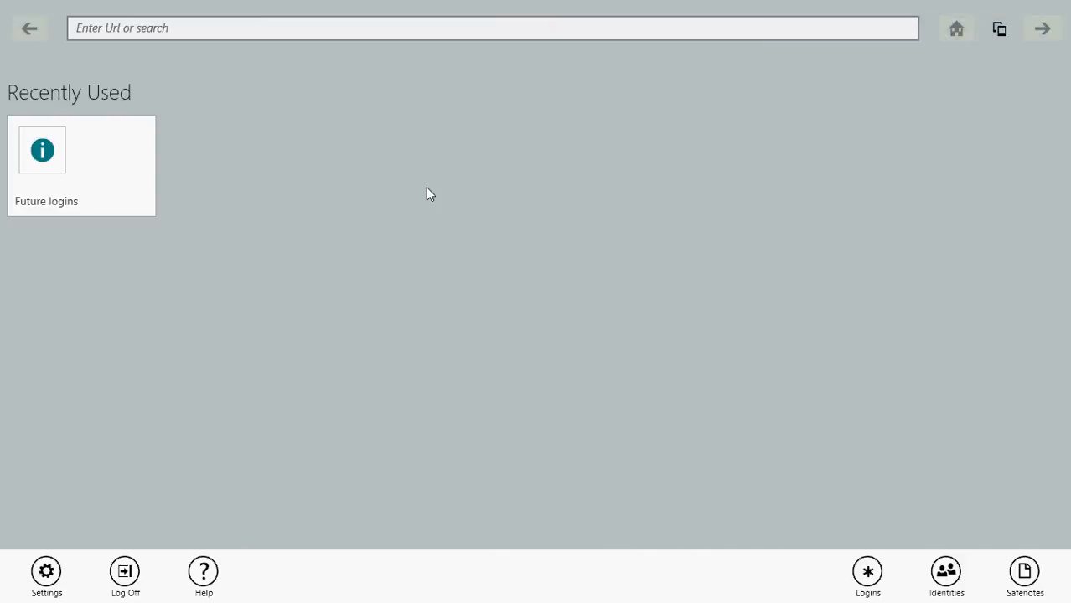
pyautogui.moveTo(484, 122)
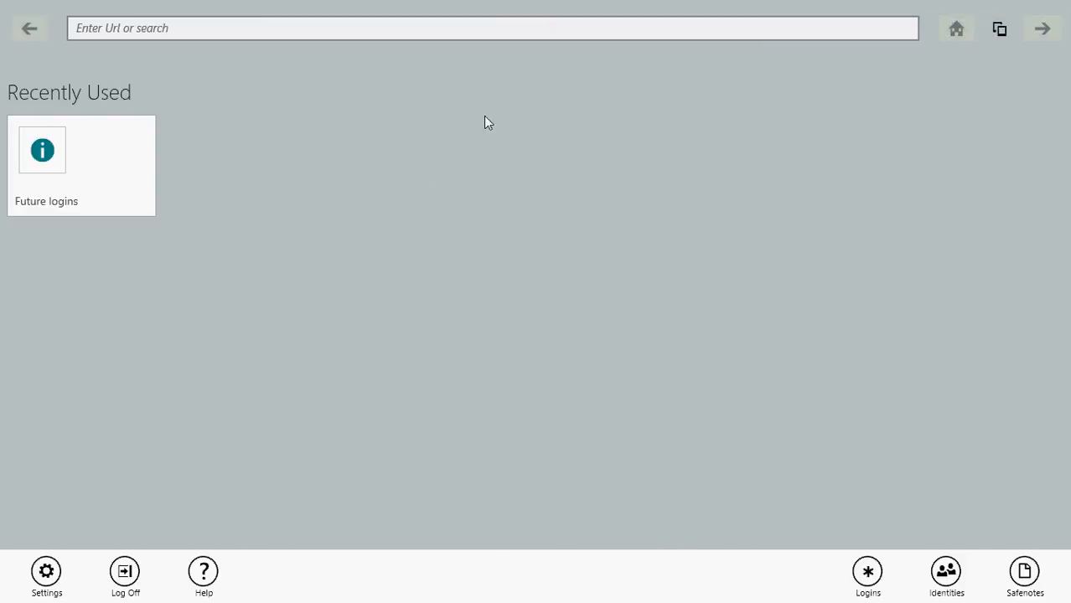
pyautogui.moveTo(577, 210)
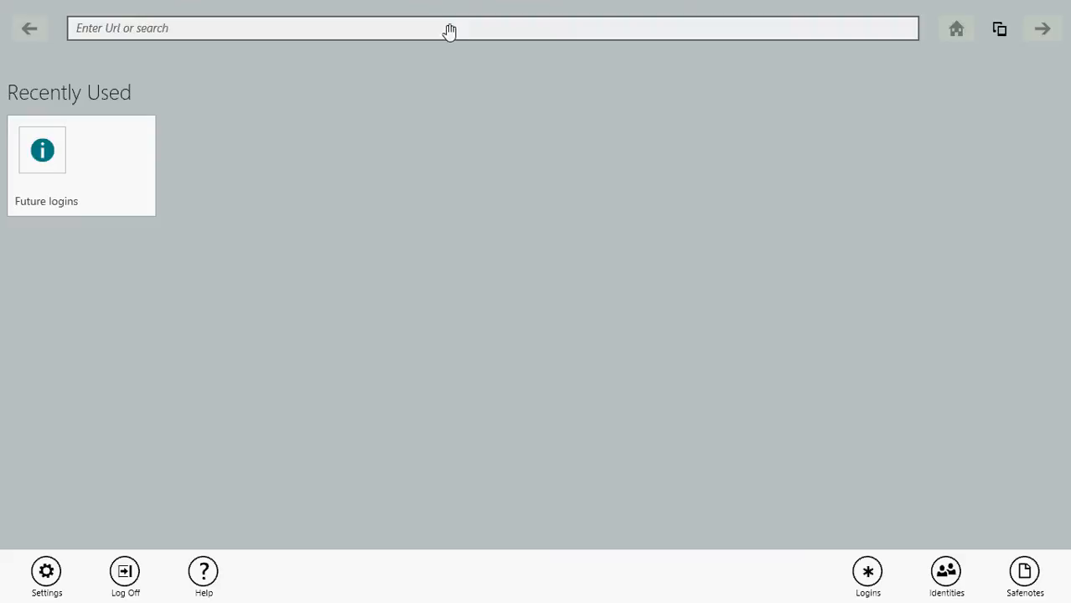
pyautogui.moveTo(447, 32)
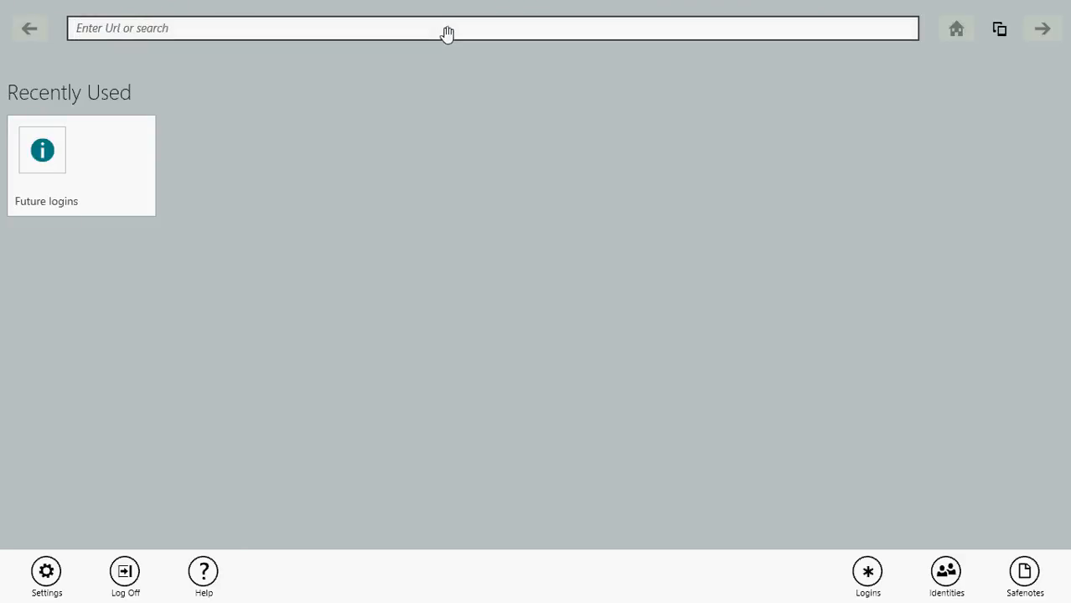
pyautogui.write('yahooc')
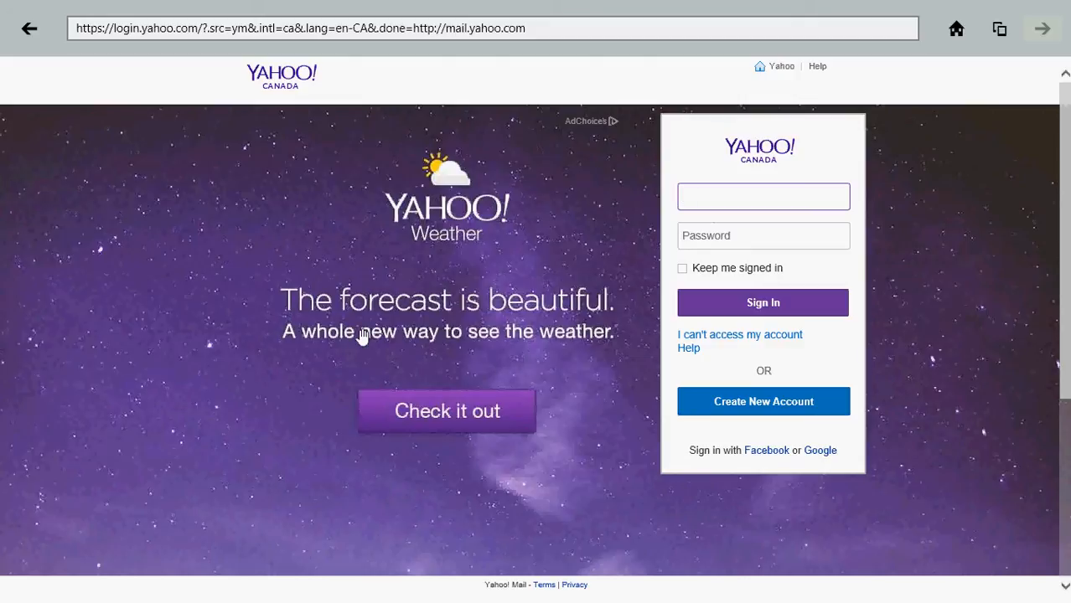
pyautogui.click(762, 196)
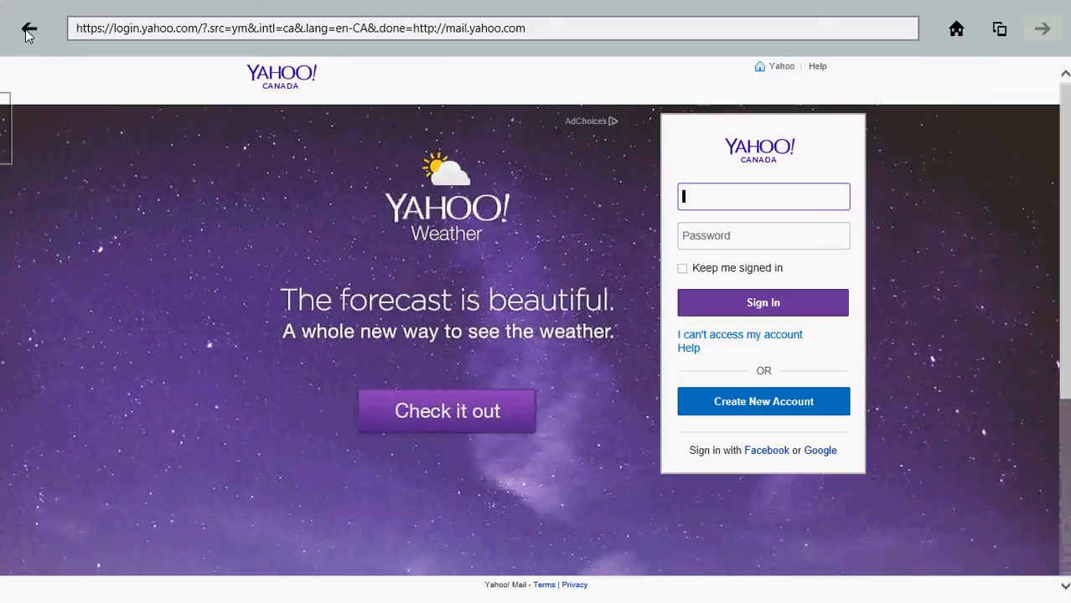
pyautogui.click(28, 27)
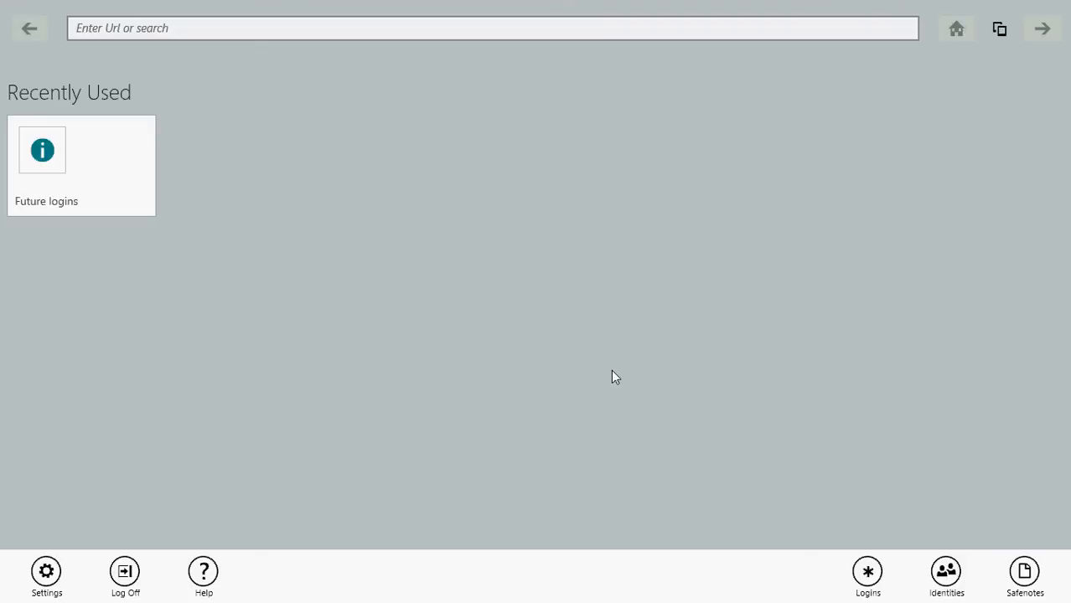
pyautogui.moveTo(859, 521)
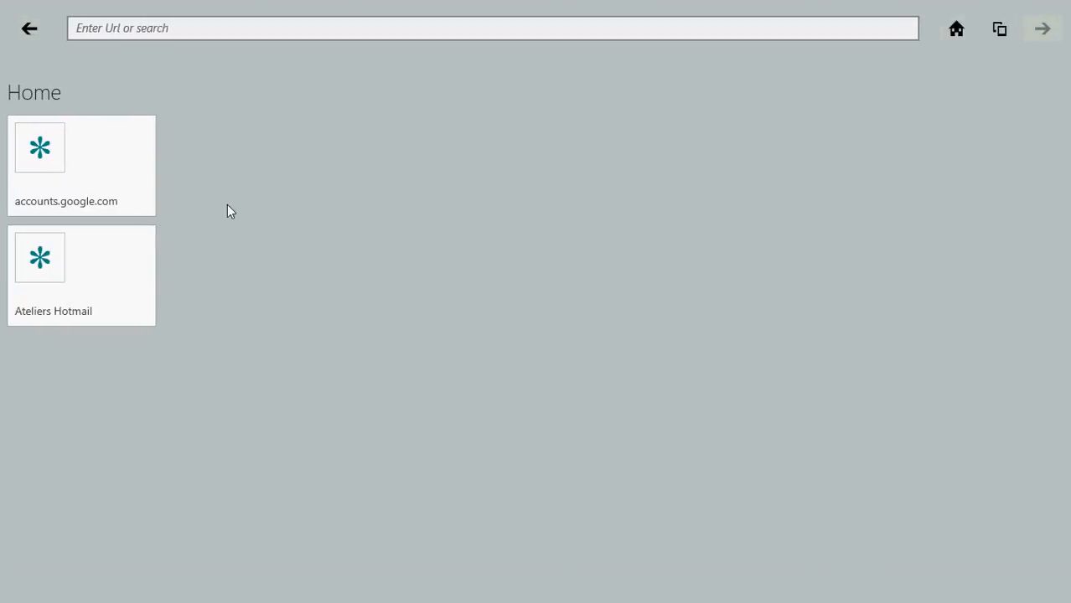
pyautogui.moveTo(139, 173)
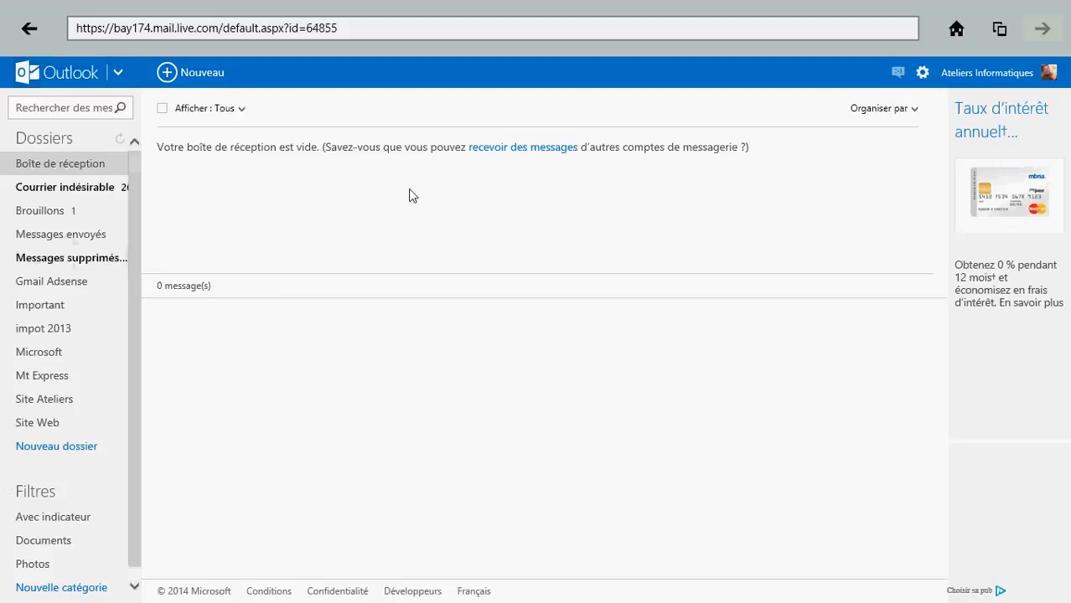
pyautogui.moveTo(958, 24)
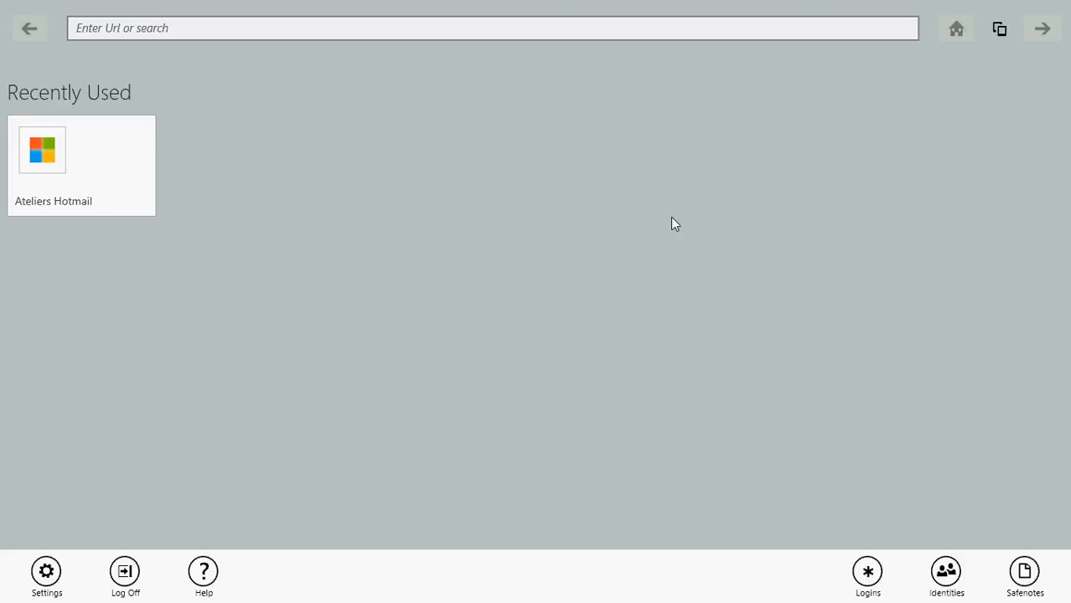
pyautogui.moveTo(1041, 513)
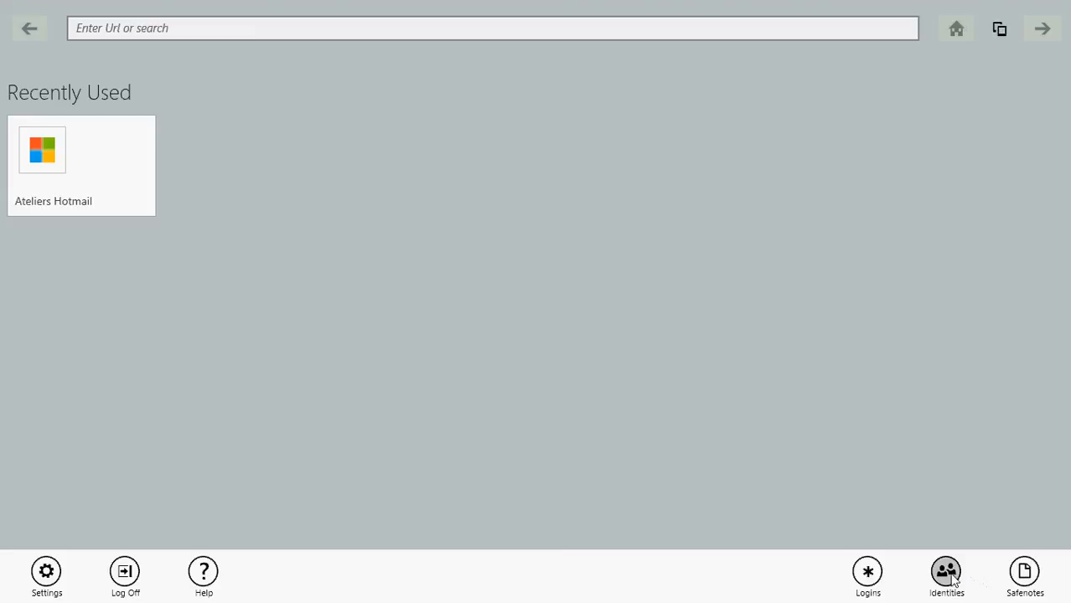
pyautogui.moveTo(589, 283)
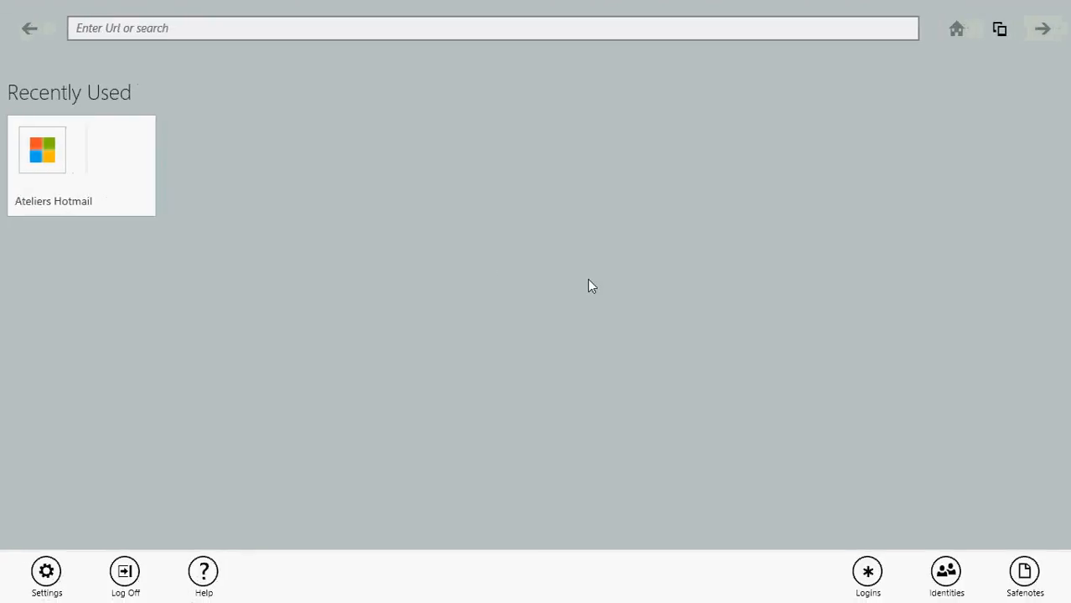
pyautogui.moveTo(952, 443)
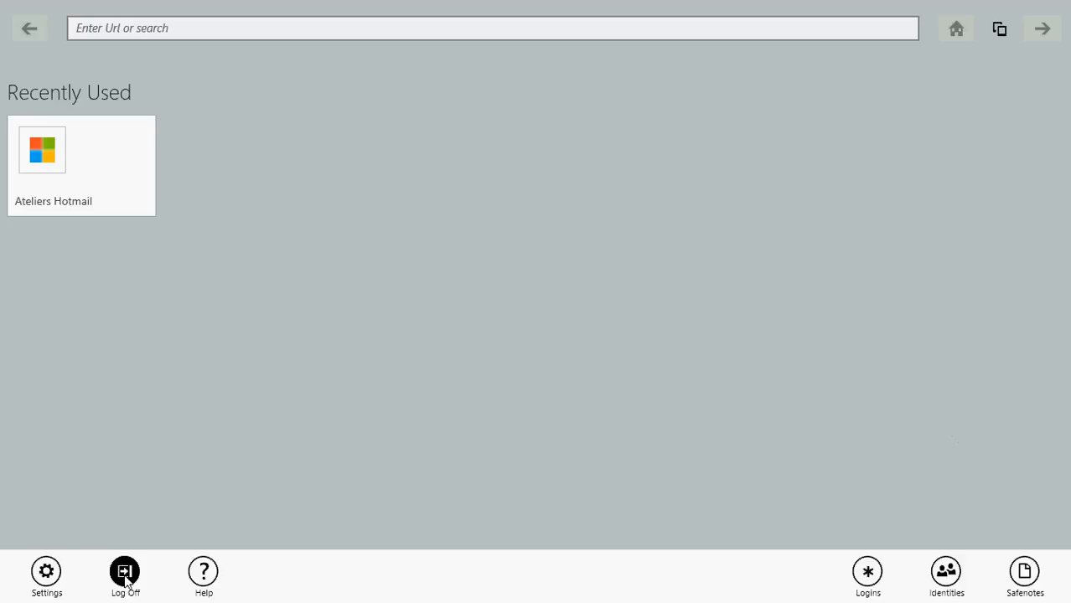
# Step: Log off RoboForm from the bottom command bar
pyautogui.click(125, 571)
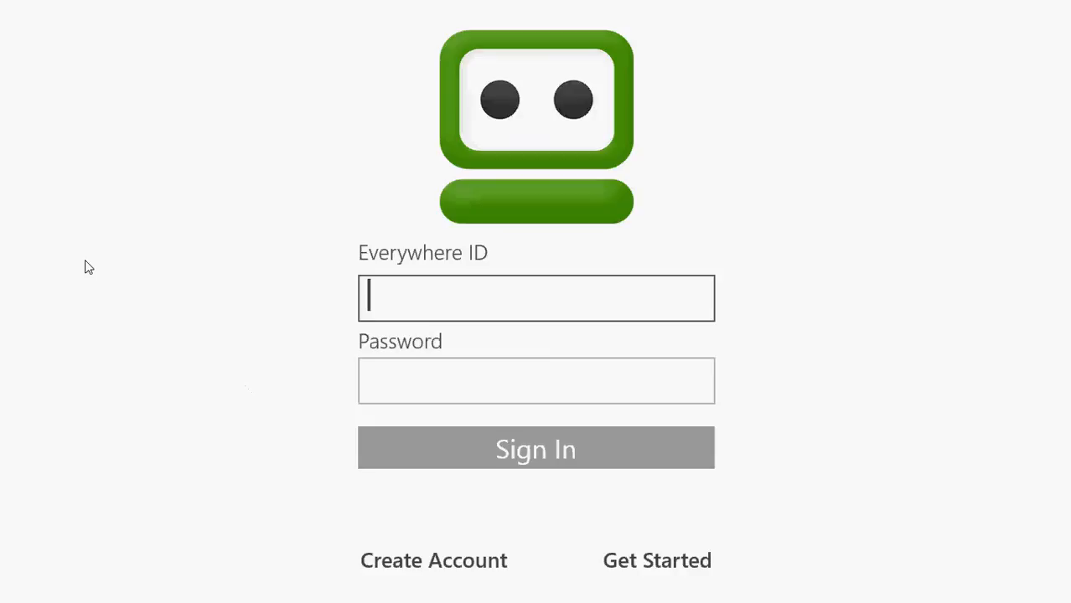
pyautogui.moveTo(839, 216)
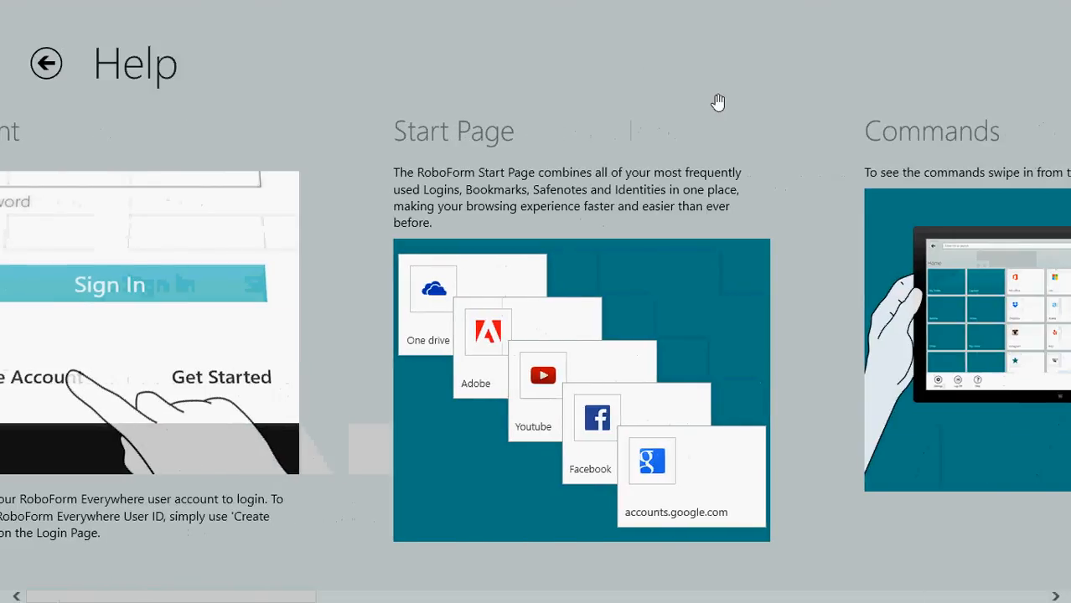
pyautogui.moveTo(804, 255)
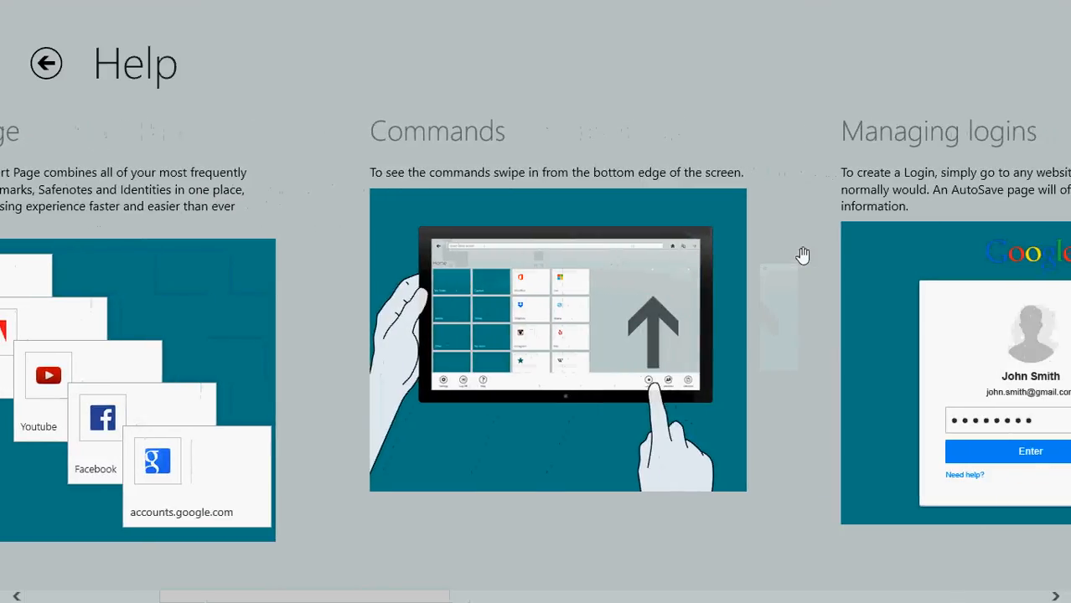
# Step: Scroll right through the Help sections on Start Page, Commands and Managing logins
pyautogui.hscroll(3)
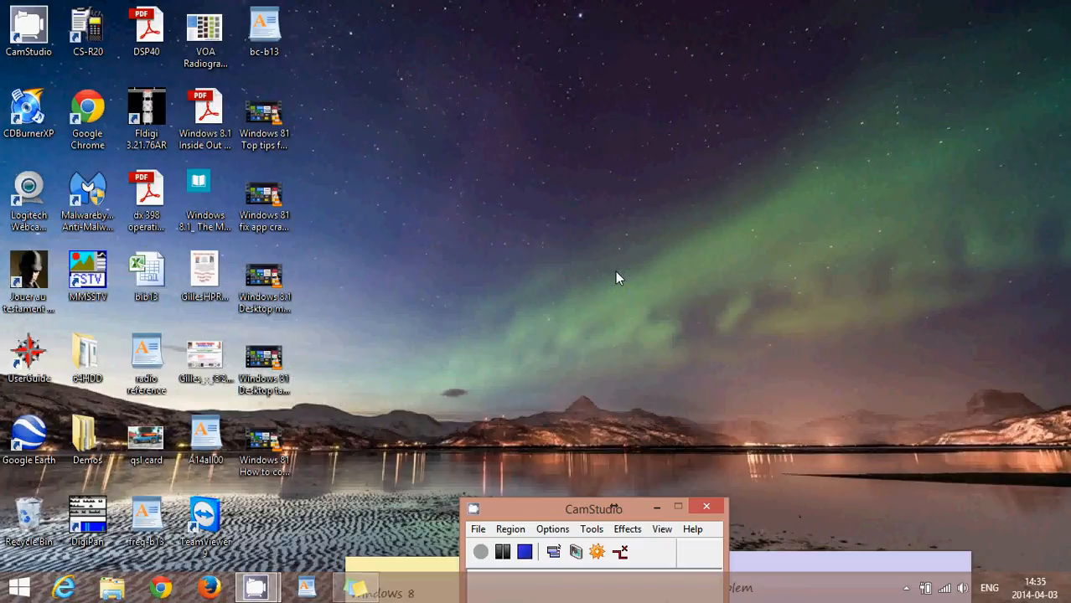
pyautogui.moveTo(373, 439)
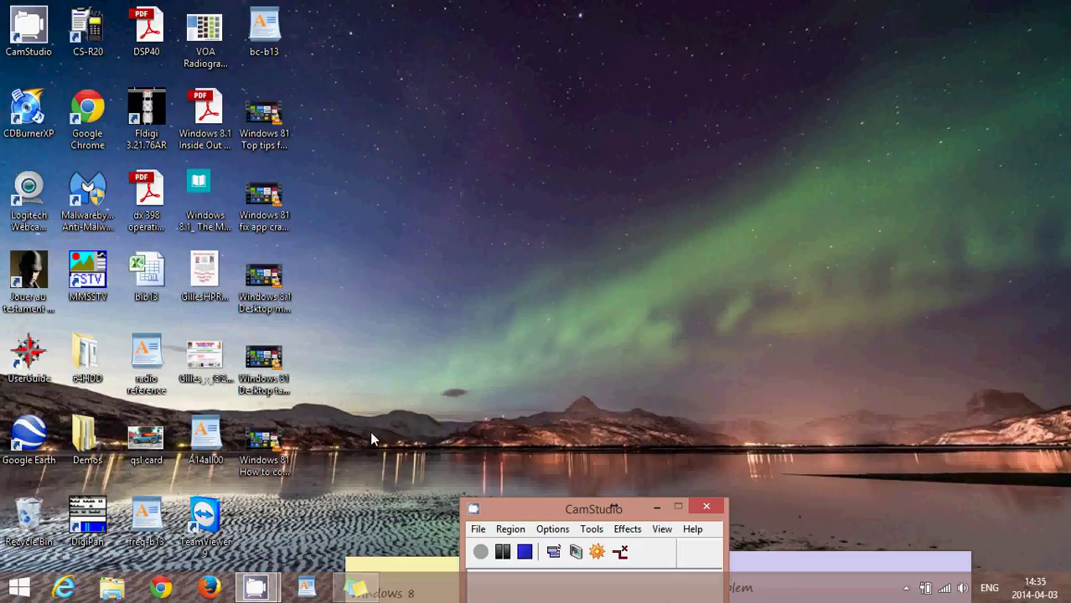
pyautogui.moveTo(597, 312)
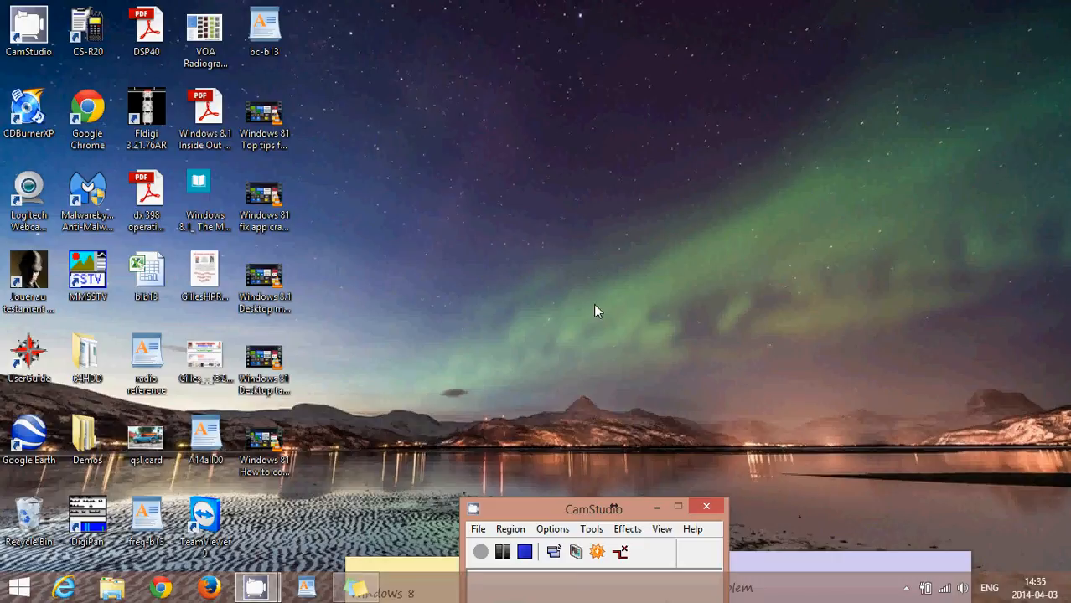